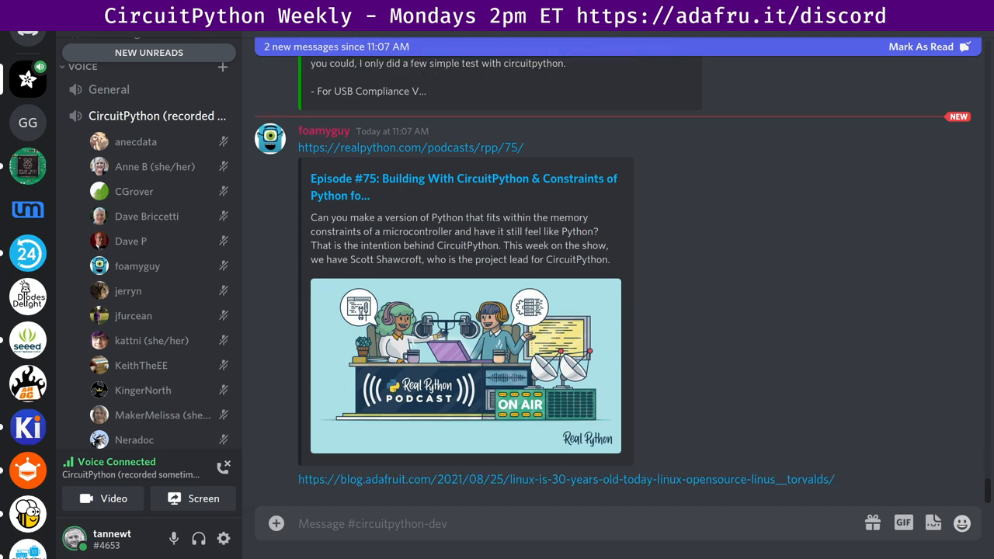
pyautogui.scroll(-3)
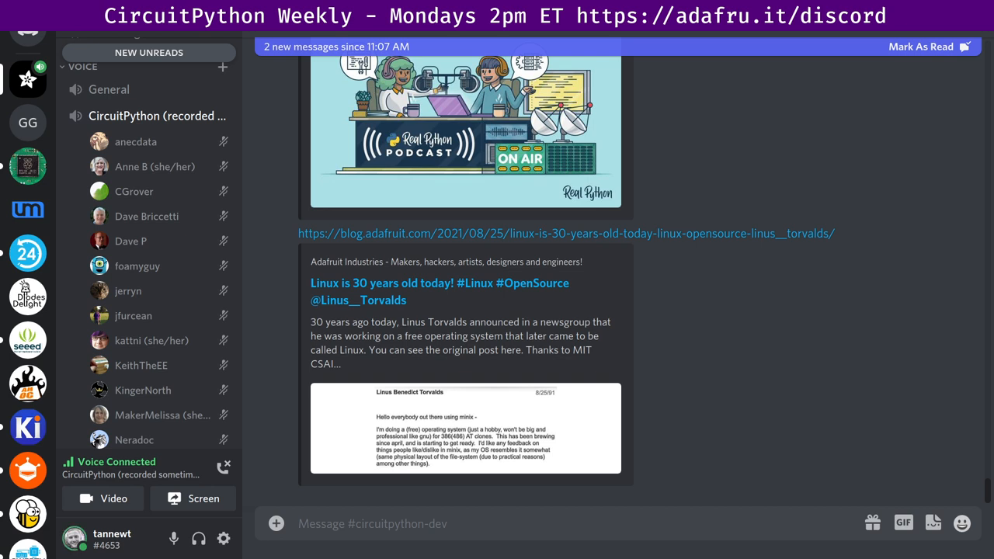
pyautogui.scroll(-3)
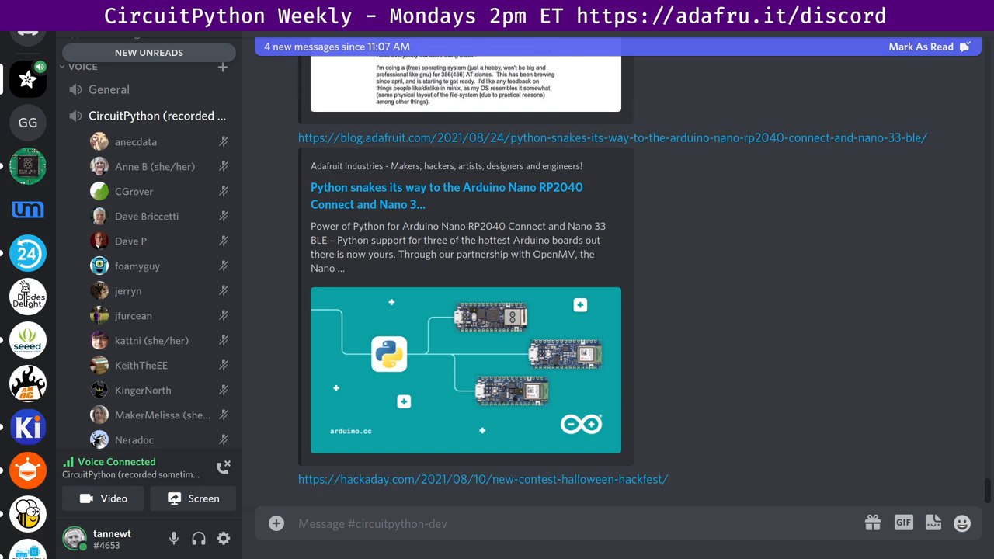
pyautogui.scroll(-3)
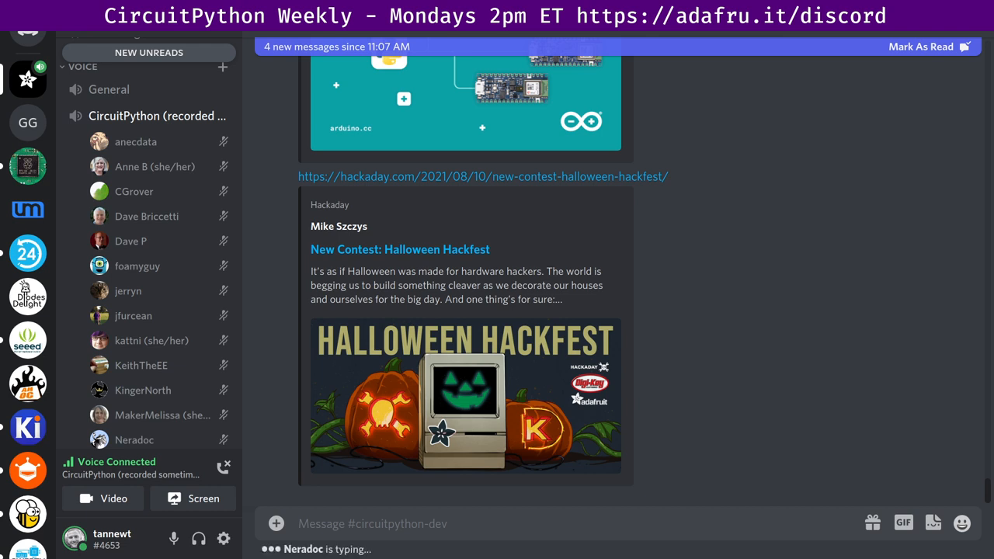
pyautogui.scroll(-3)
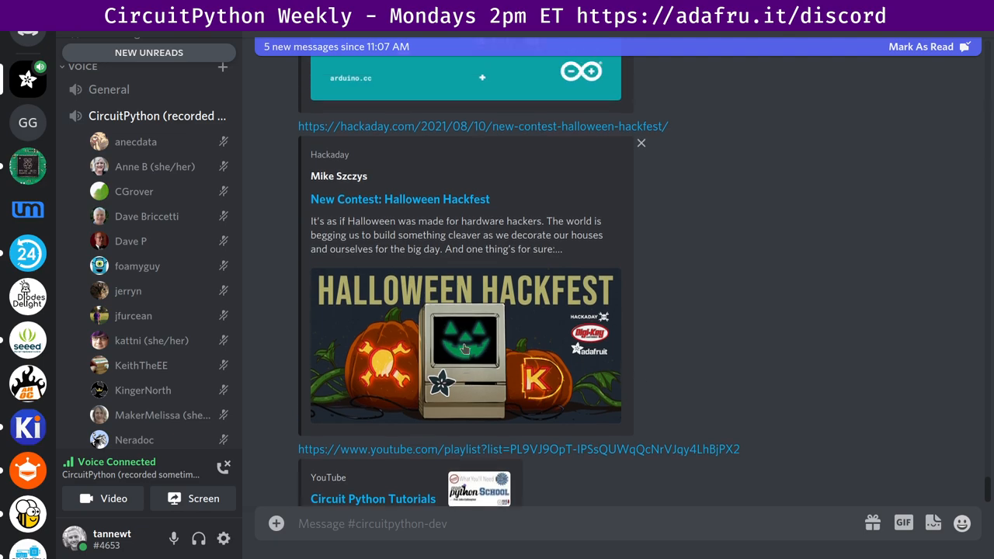
pyautogui.scroll(3)
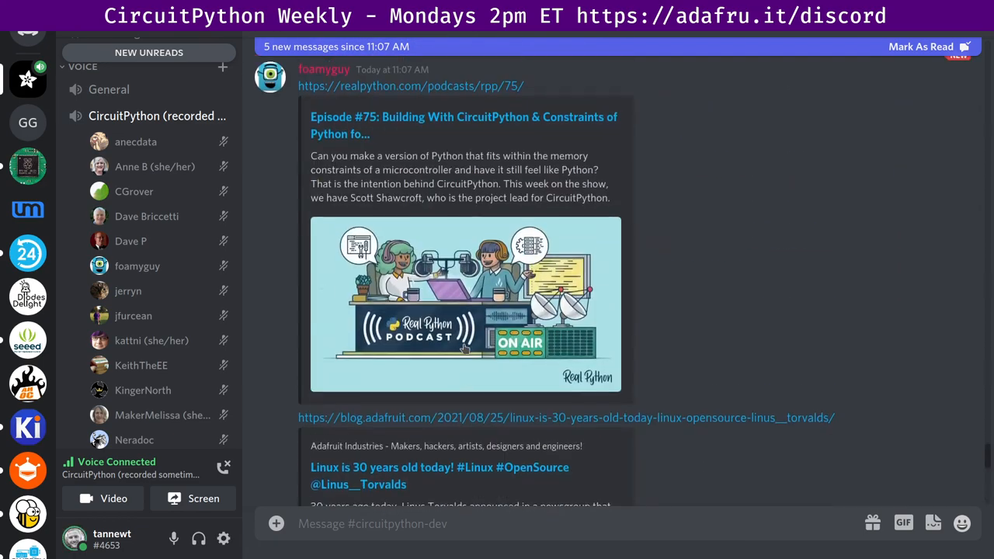
pyautogui.scroll(-3)
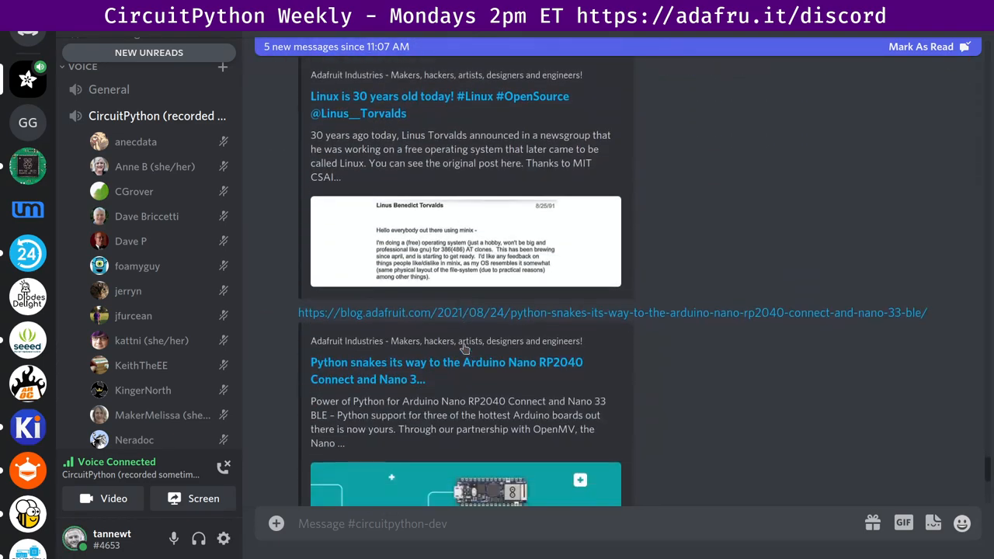
pyautogui.scroll(-3)
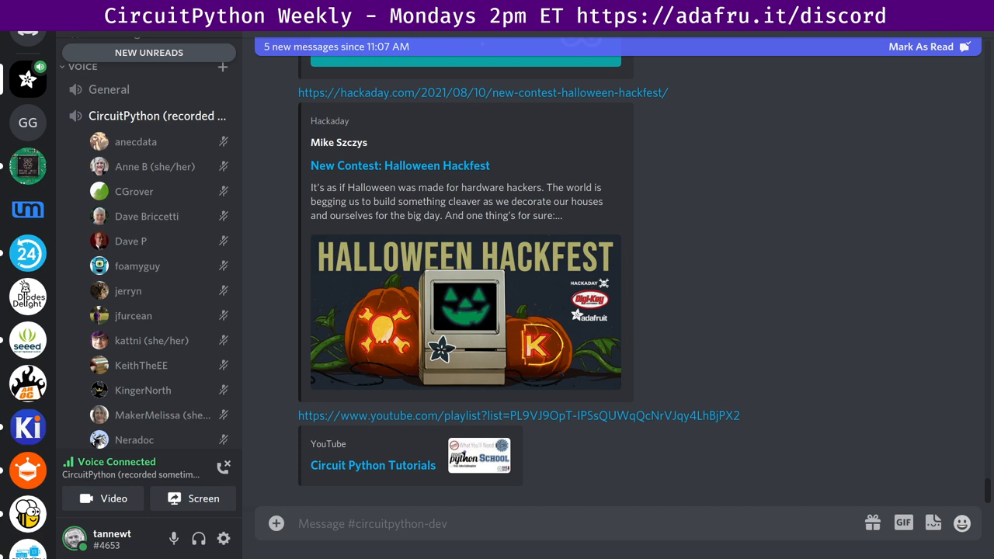
pyautogui.moveTo(553, 555)
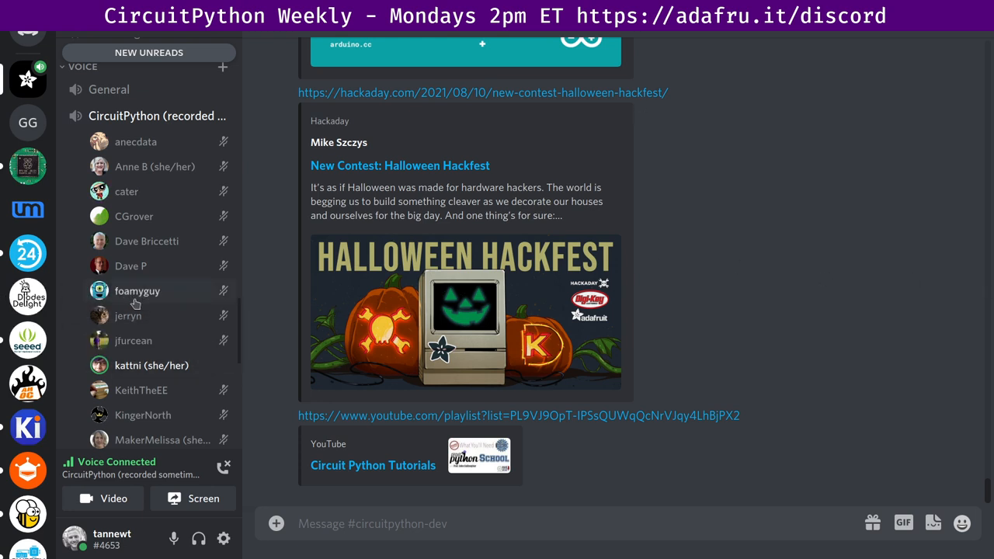
pyautogui.scroll(-3)
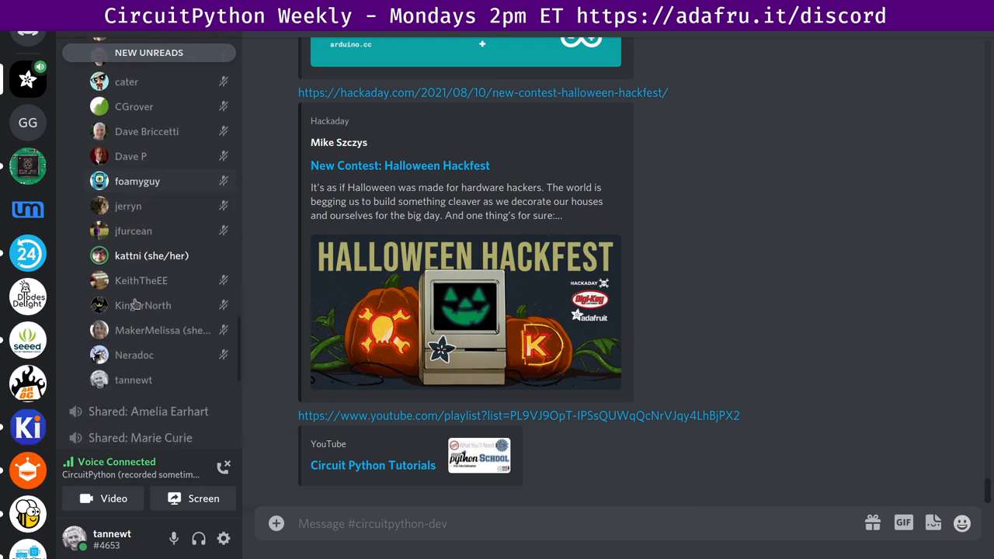
pyautogui.scroll(3)
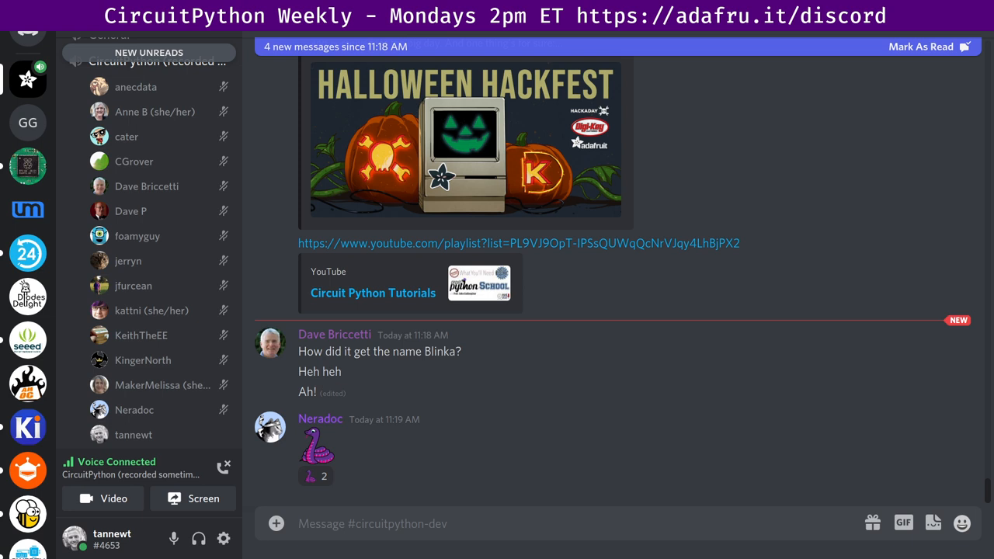
pyautogui.moveTo(162, 386)
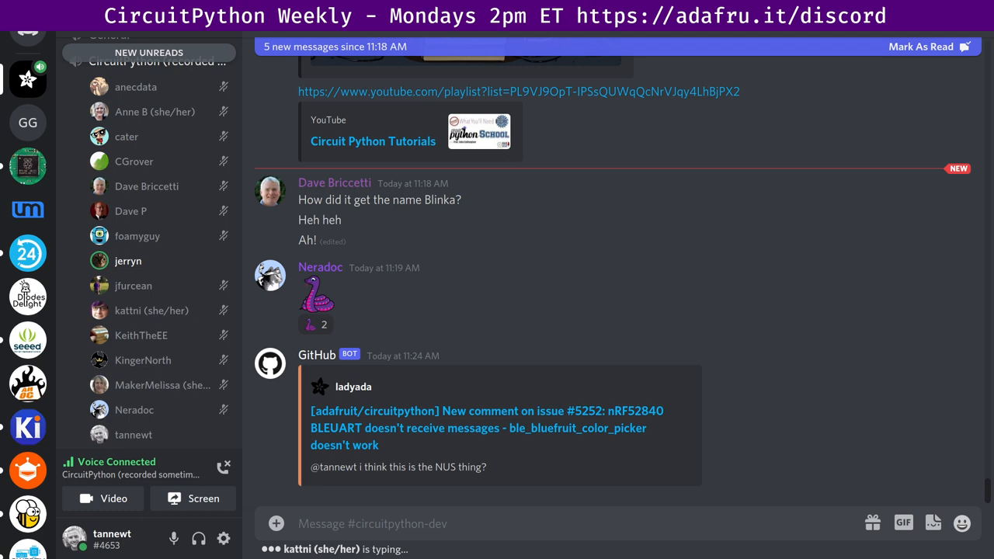
pyautogui.scroll(-3)
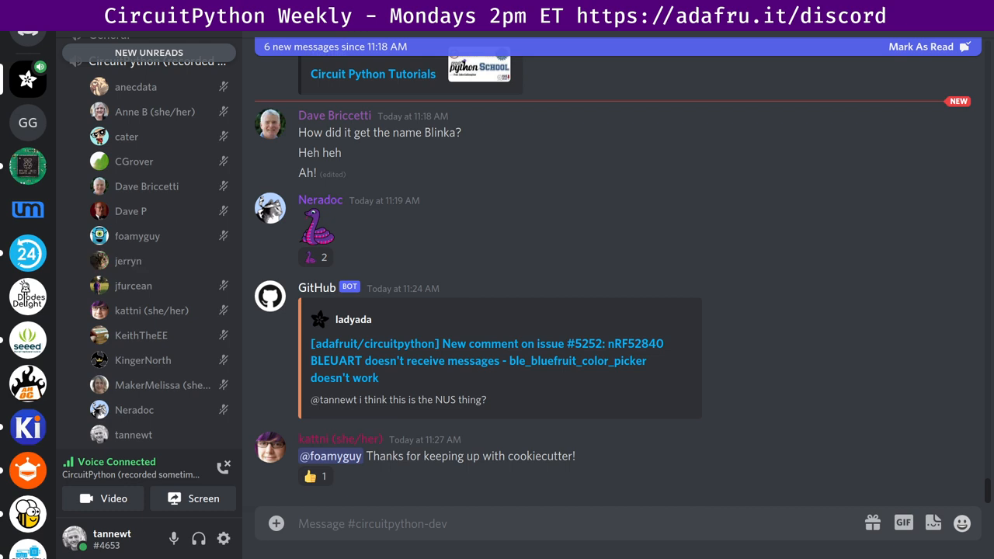
pyautogui.moveTo(127, 261)
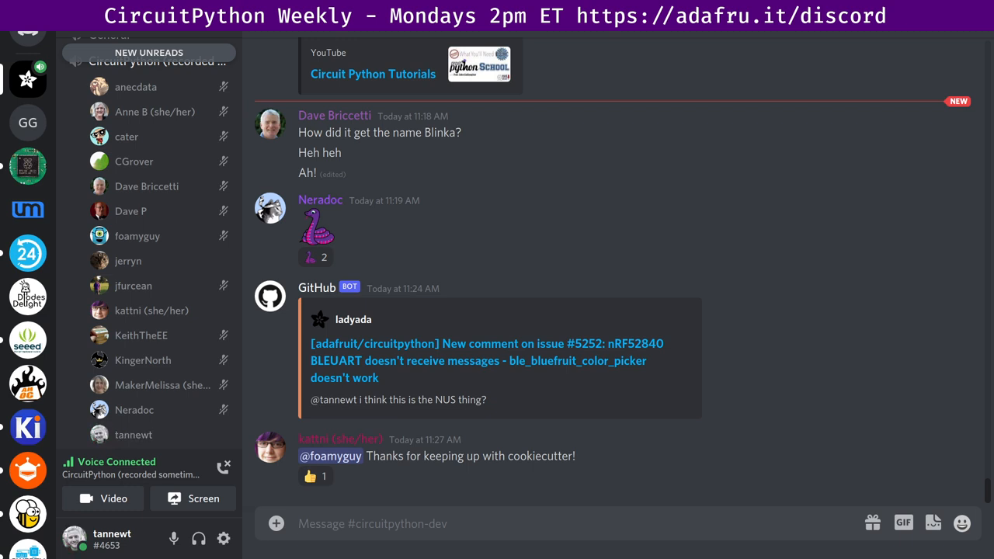
pyautogui.scroll(-3)
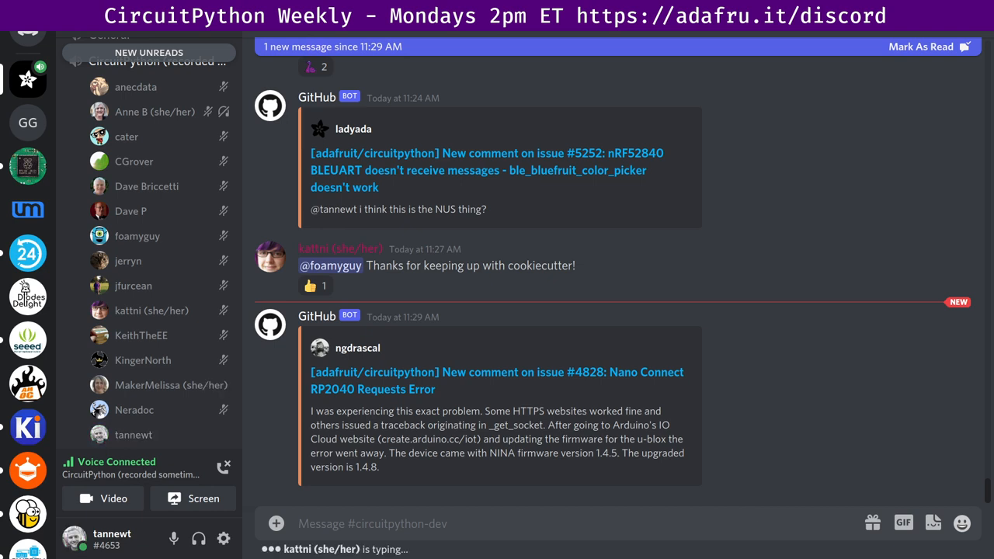
pyautogui.scroll(-3)
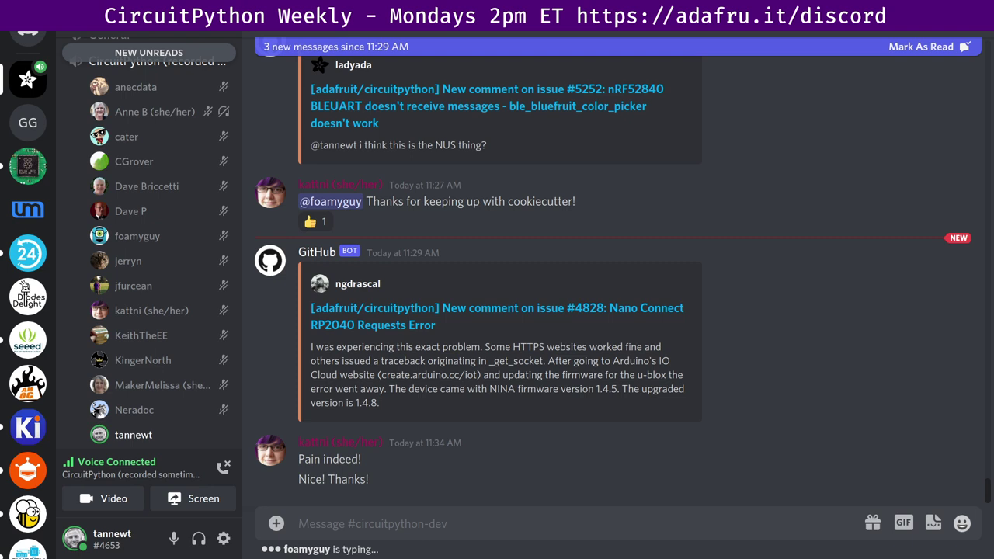
pyautogui.scroll(-3)
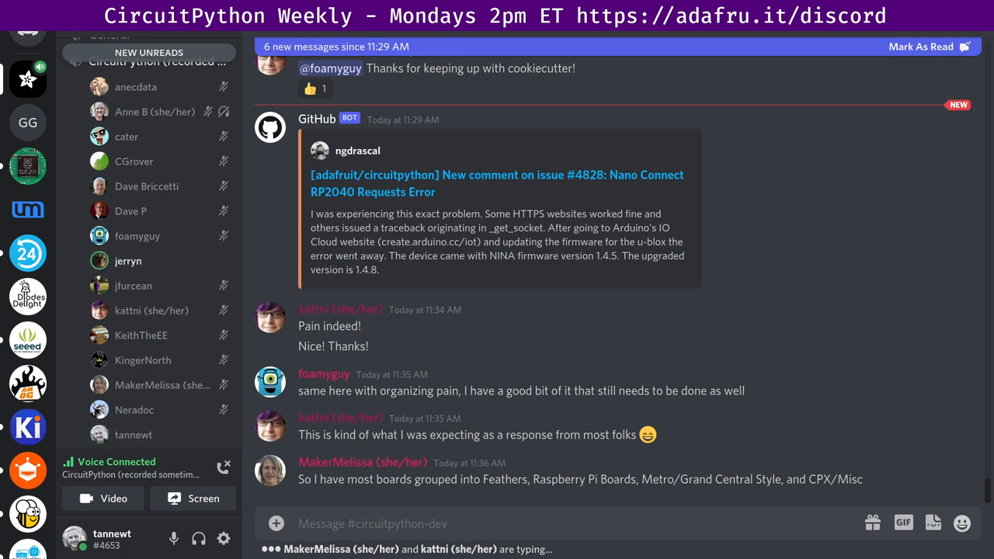
pyautogui.scroll(-3)
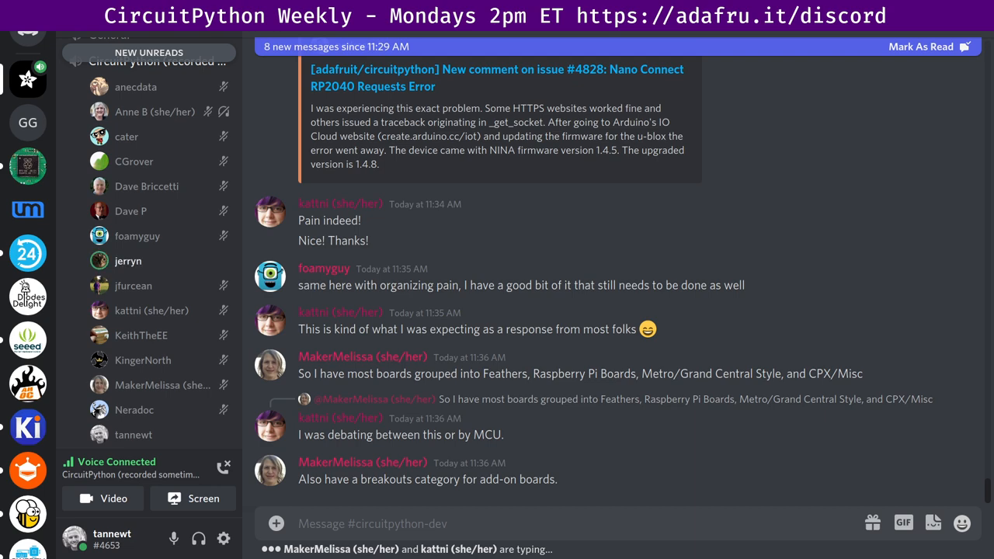
pyautogui.scroll(-3)
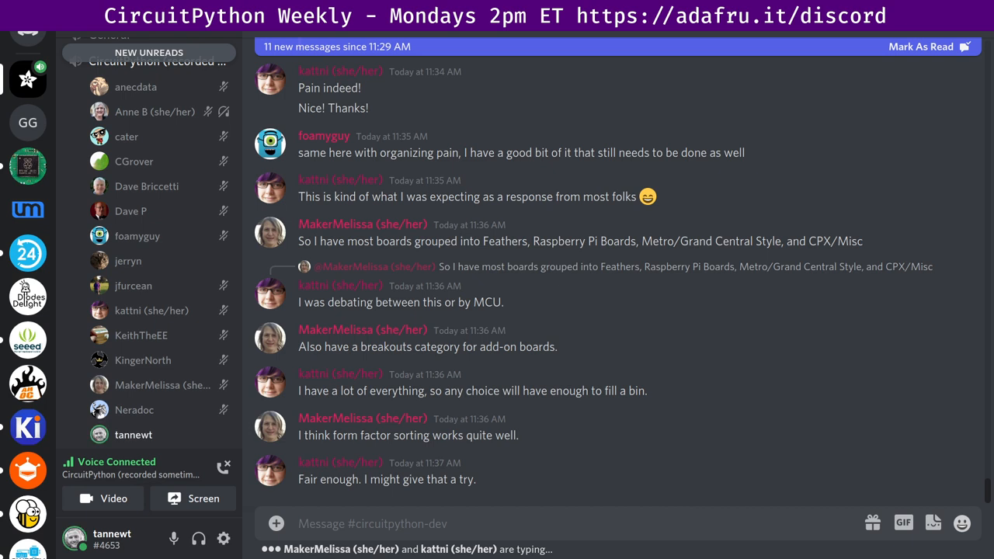
pyautogui.scroll(-3)
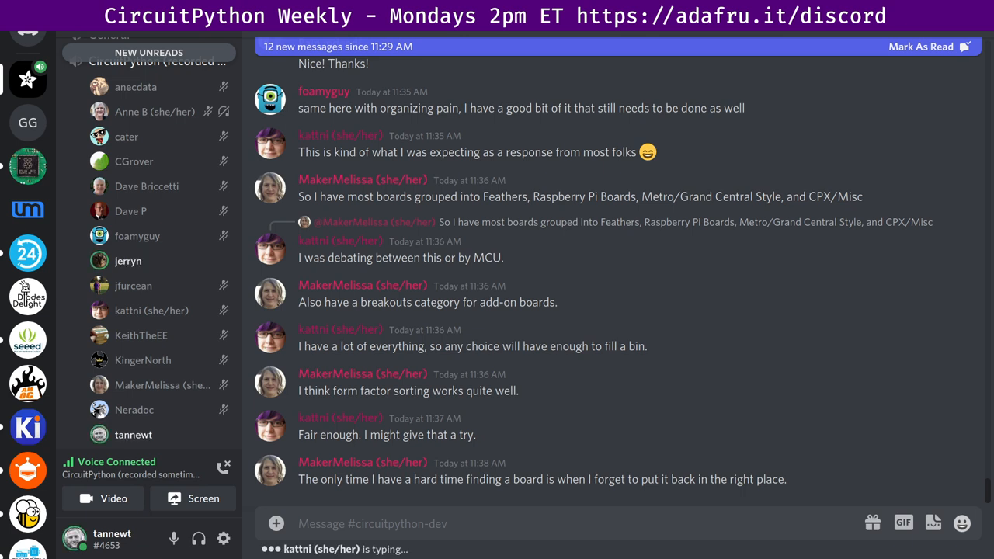
pyautogui.scroll(-3)
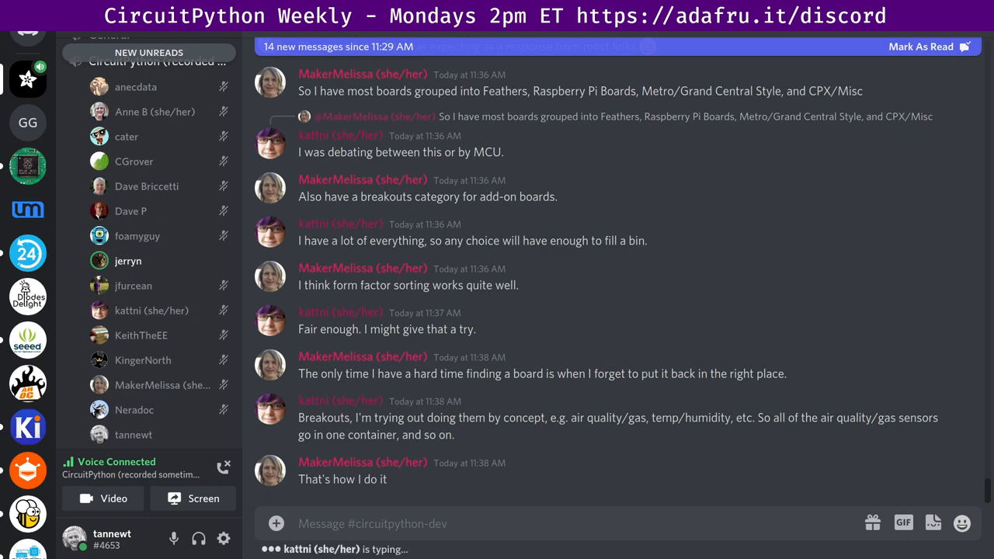
pyautogui.scroll(-3)
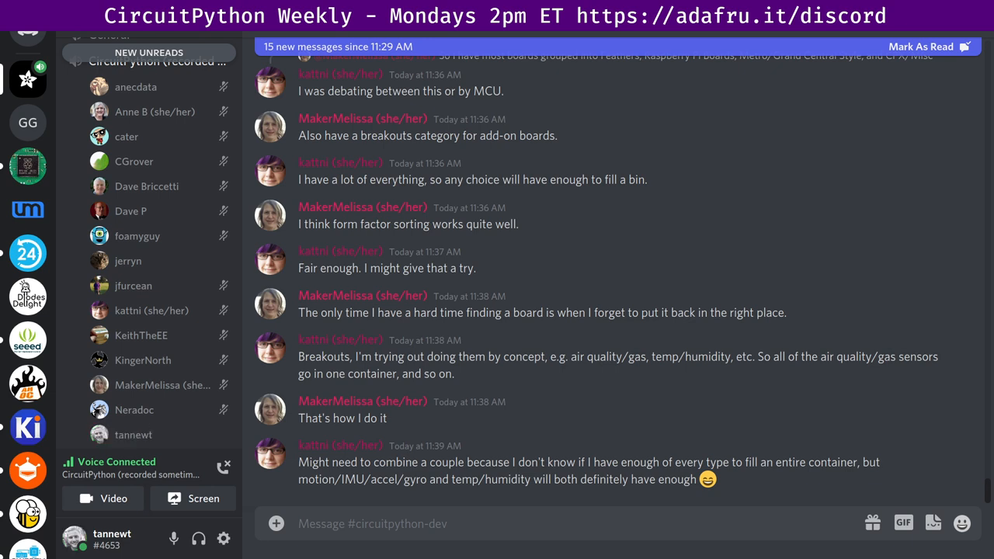
pyautogui.moveTo(127, 261)
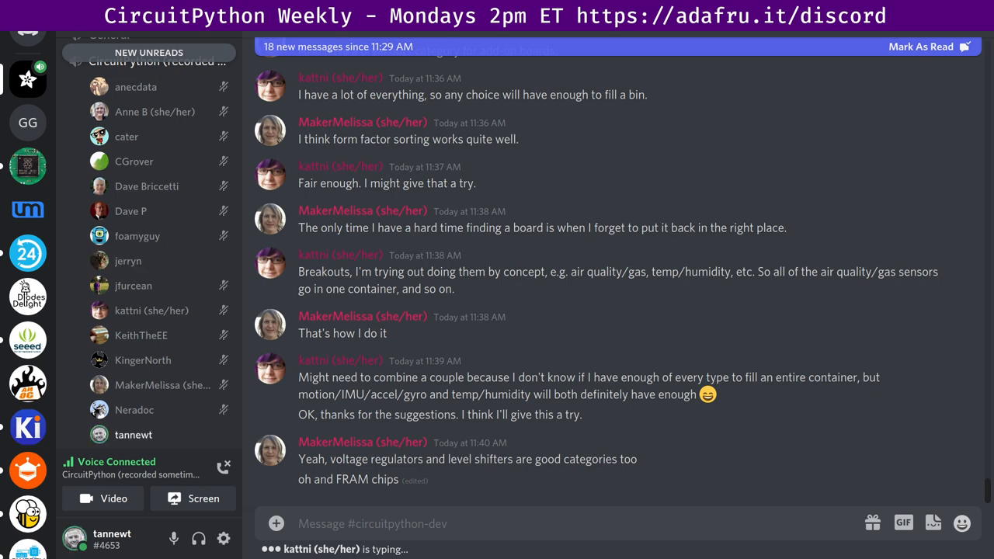
pyautogui.scroll(-3)
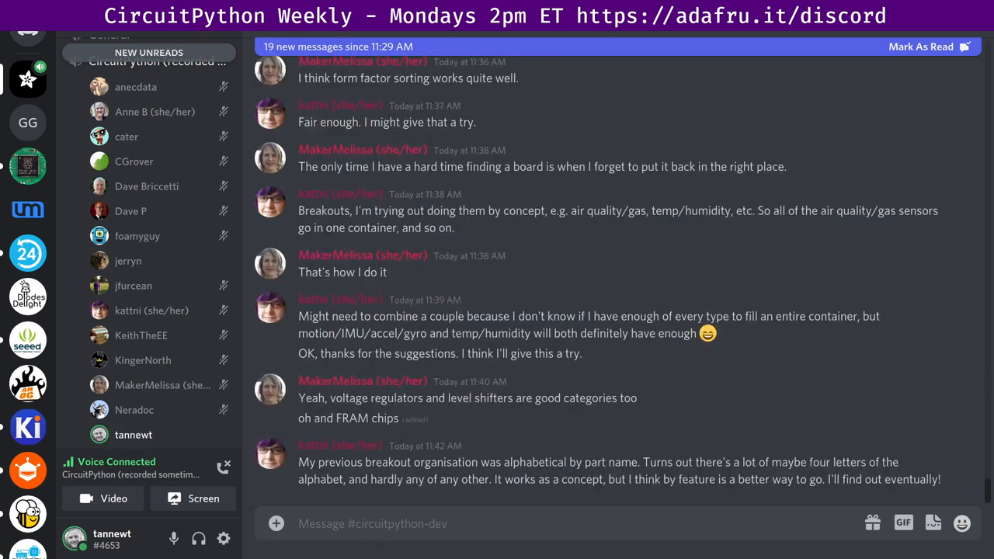